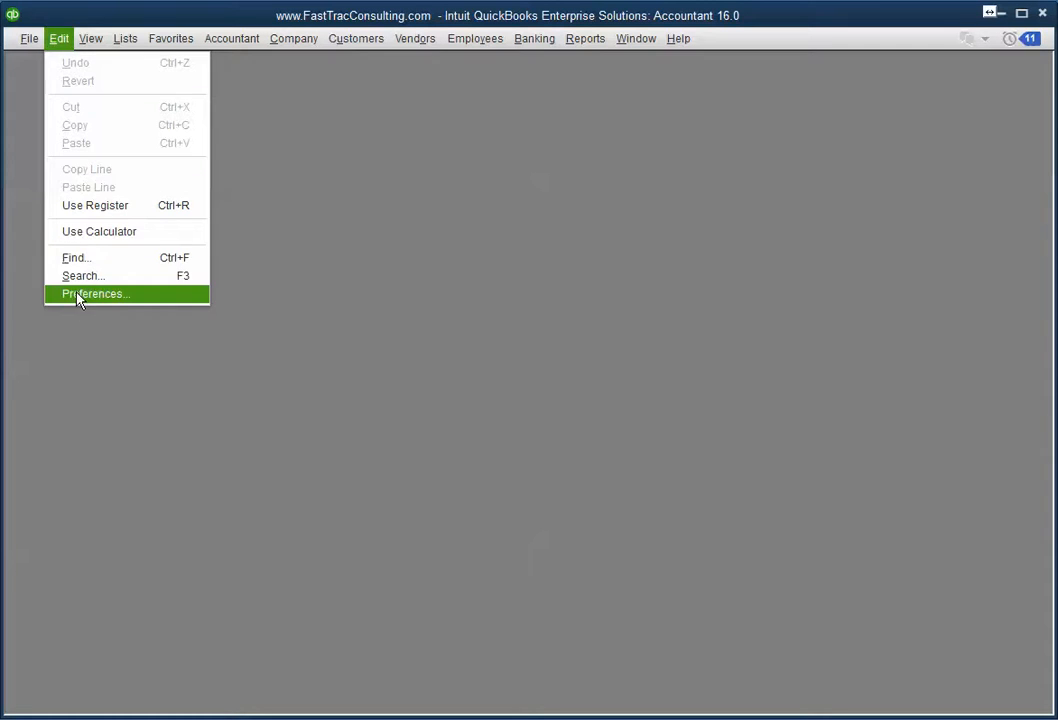
In Reminders preferences, show the Reminders list at startup and flag overdue invoices after 0 days.
left_click(95, 293)
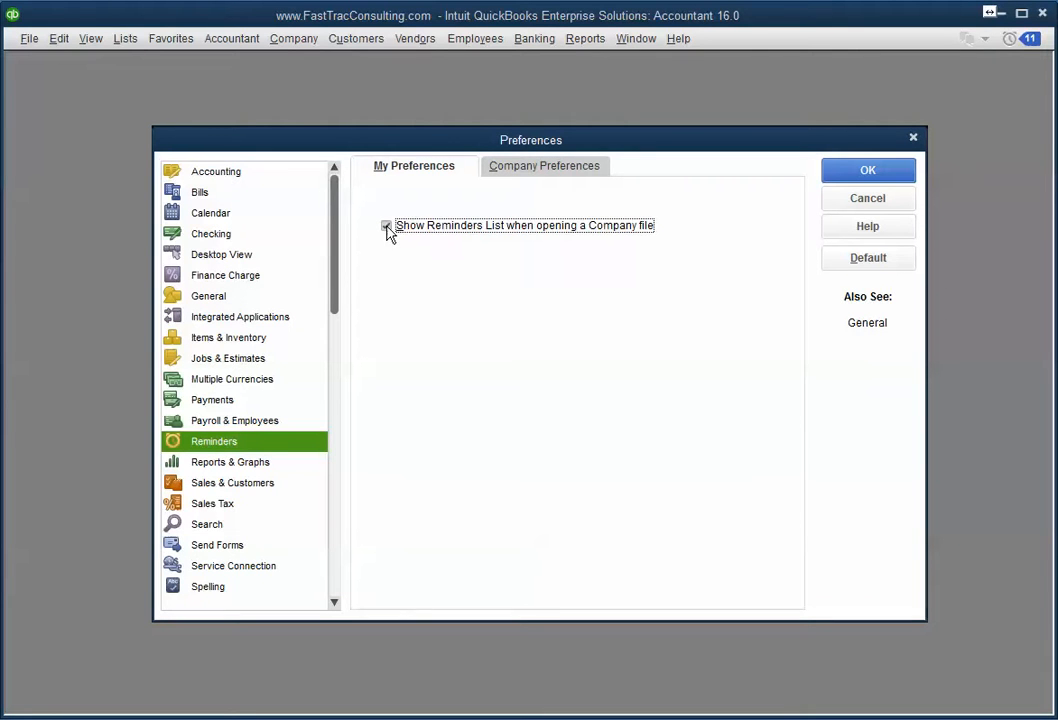
left_click(386, 225)
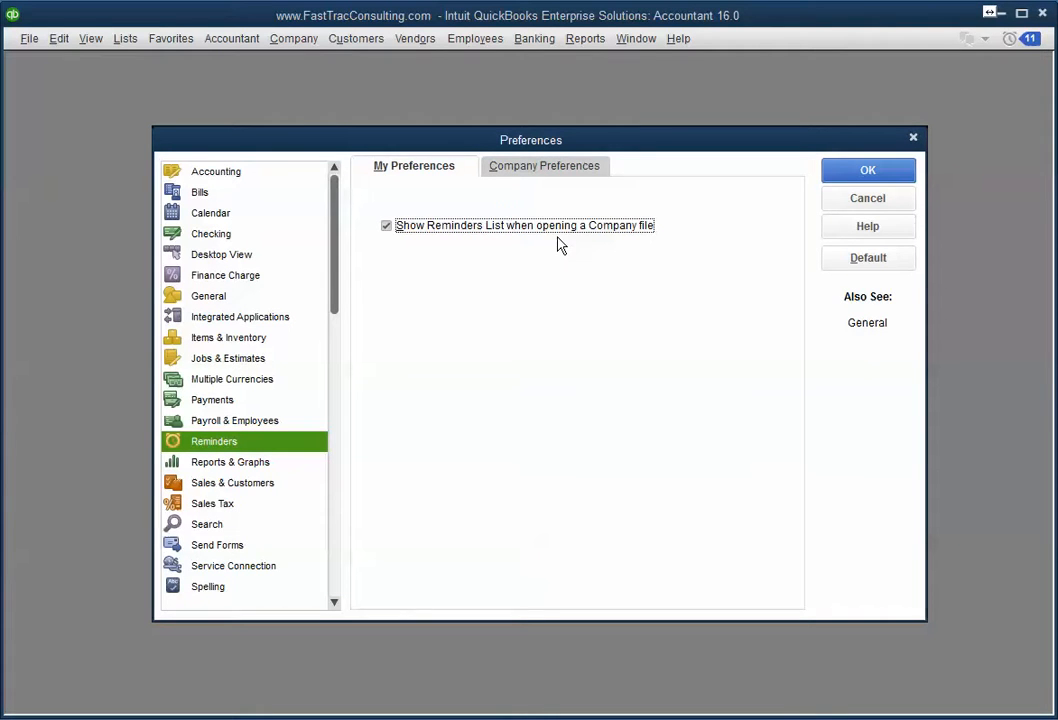
left_click(544, 166)
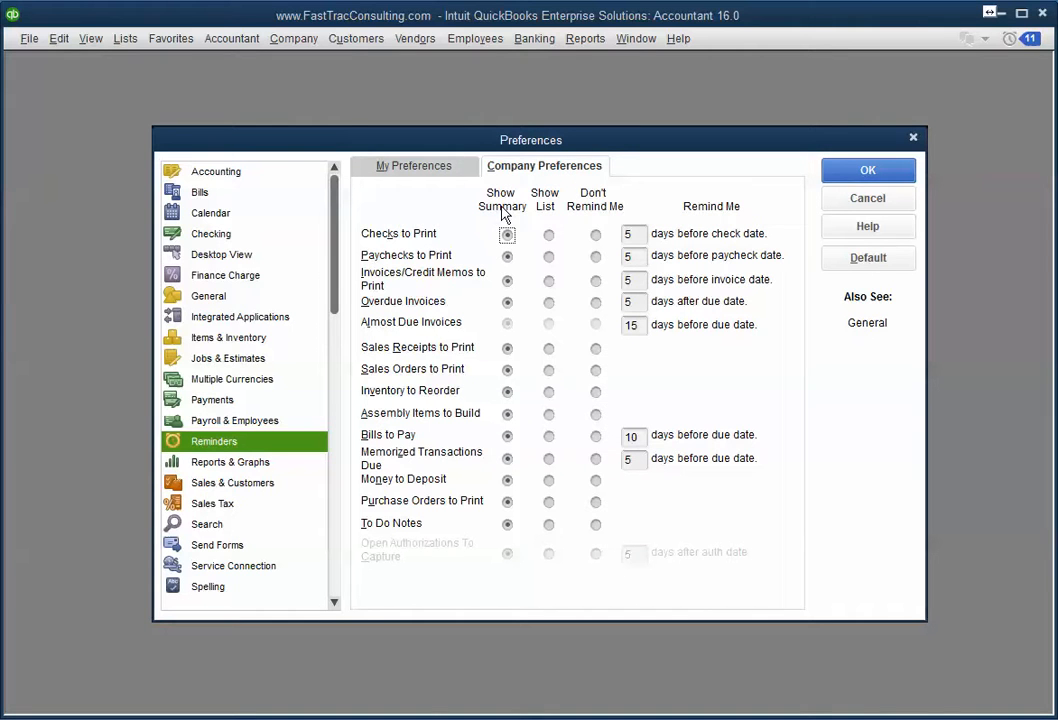
mouse_move(518, 565)
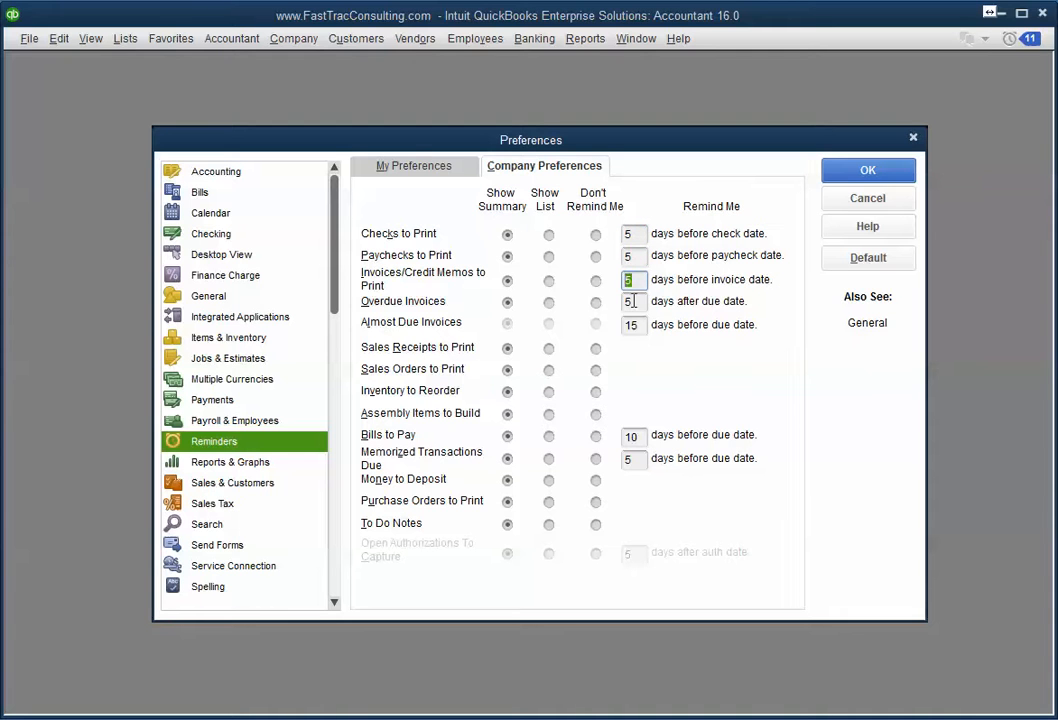
left_click(634, 324)
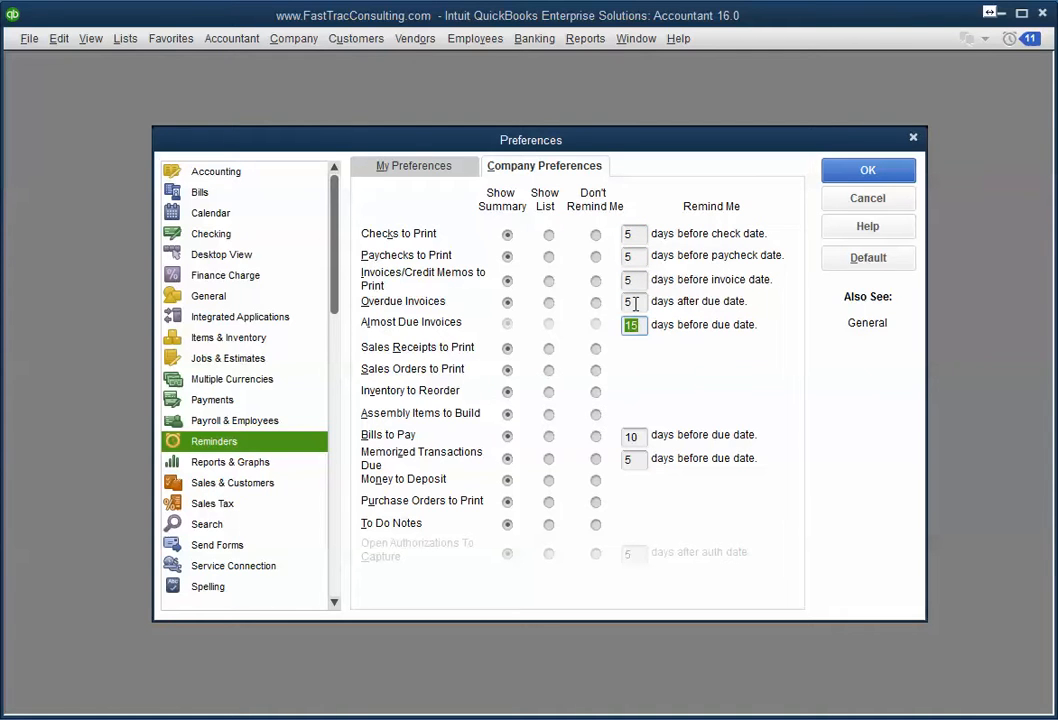
type("0")
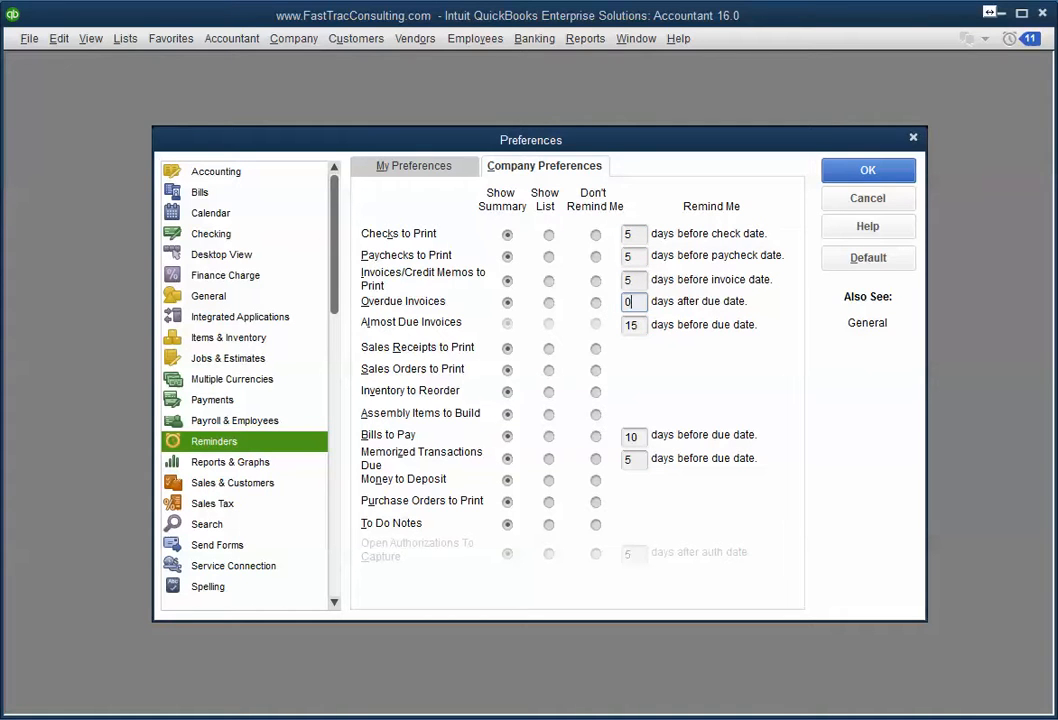
left_click(59, 38)
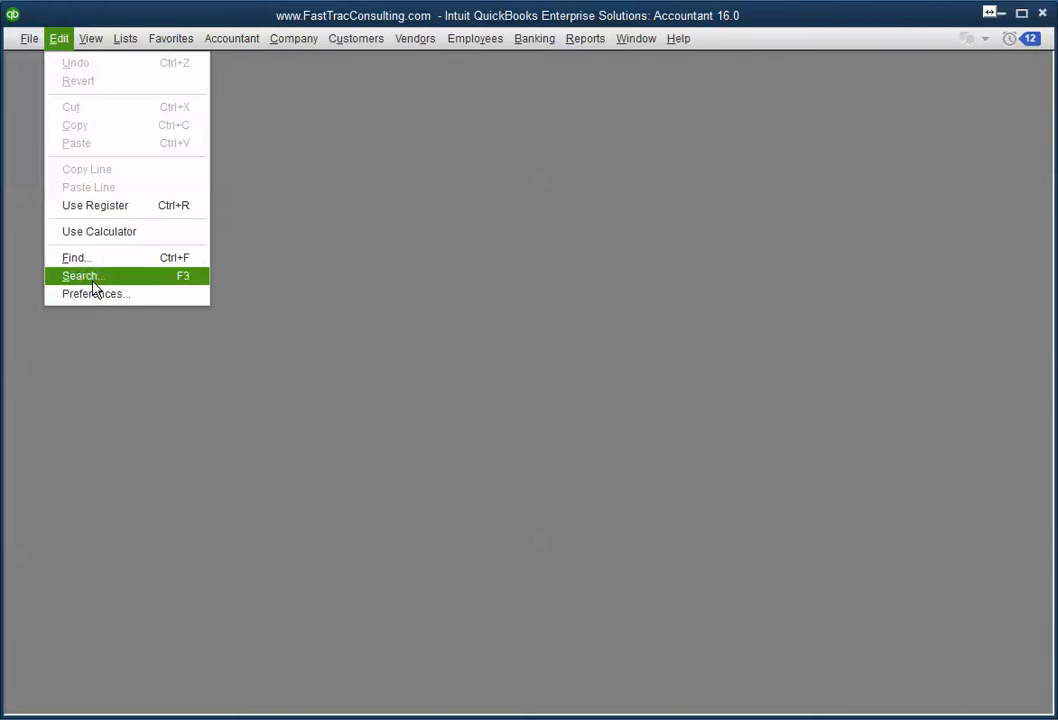
Check Enable Collections Center in Sales & Customers company preferences.
left_click(96, 293)
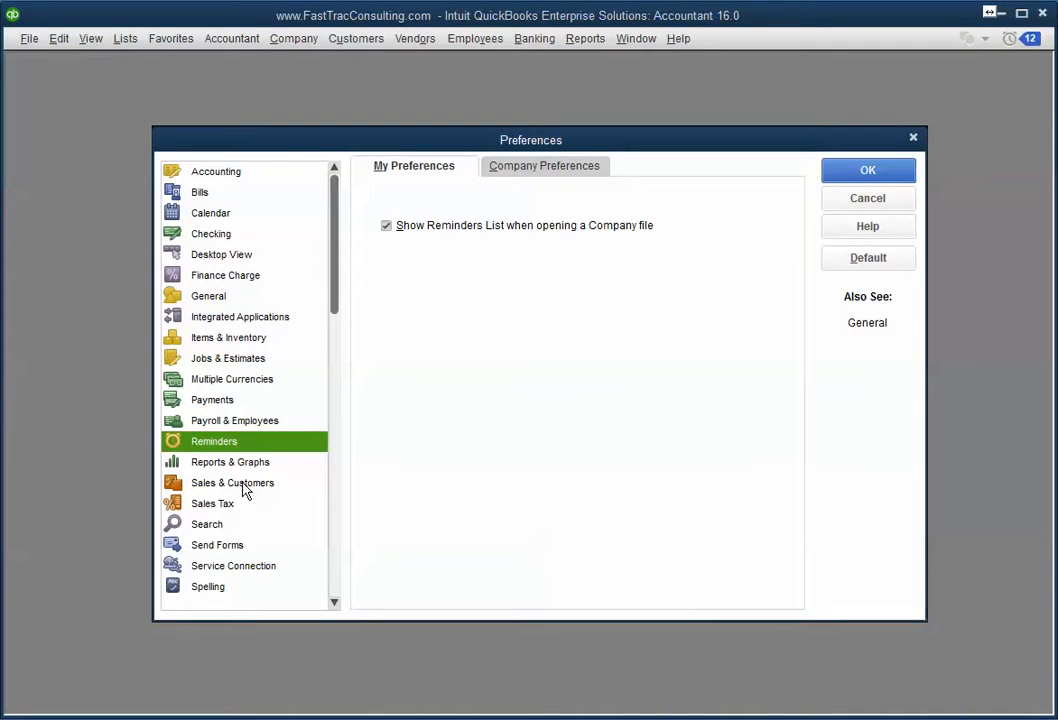
left_click(232, 482)
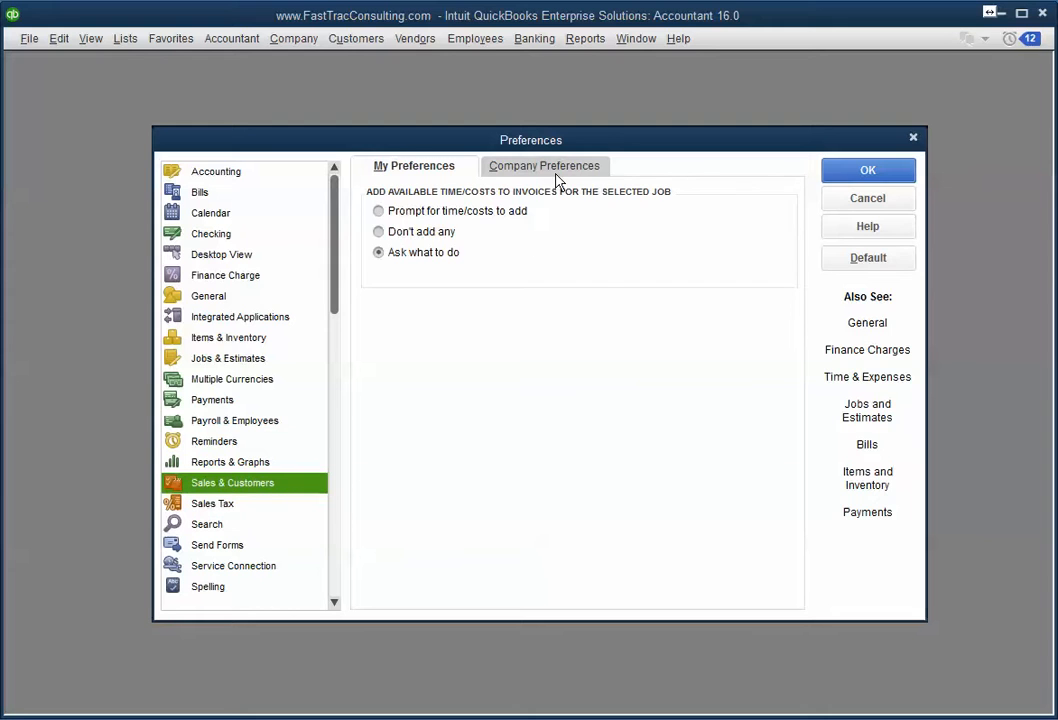
left_click(544, 165)
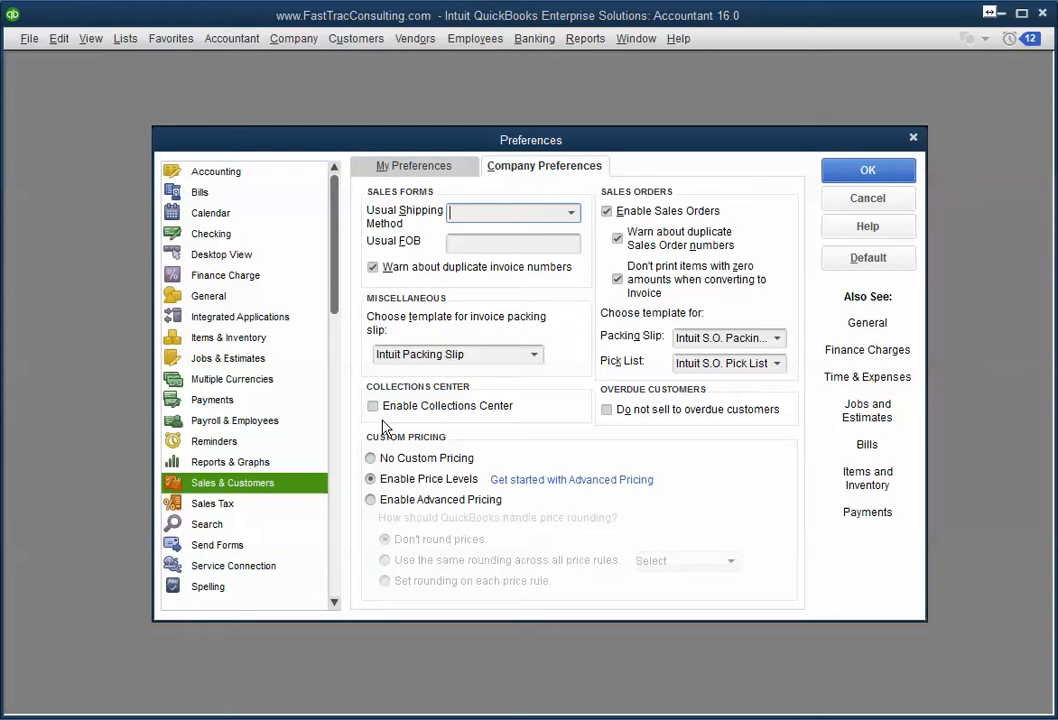
left_click(373, 405)
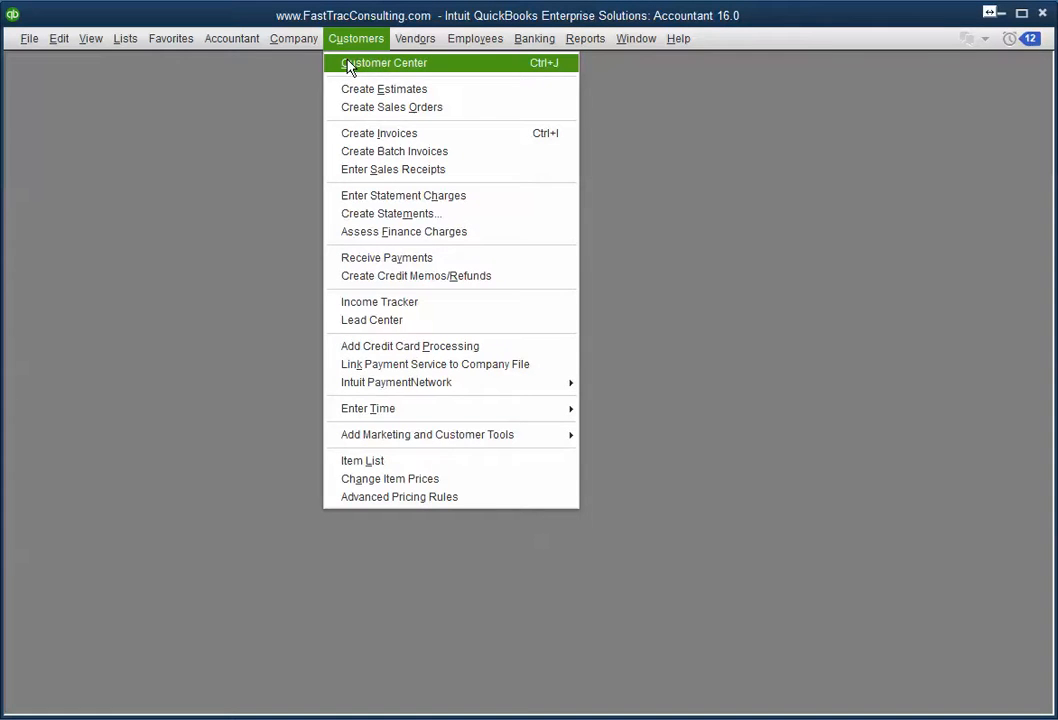
Open the Collections Center's Almost Due list showing Starbucks:Richboro invoice #6 for 702.50.
left_click(384, 62)
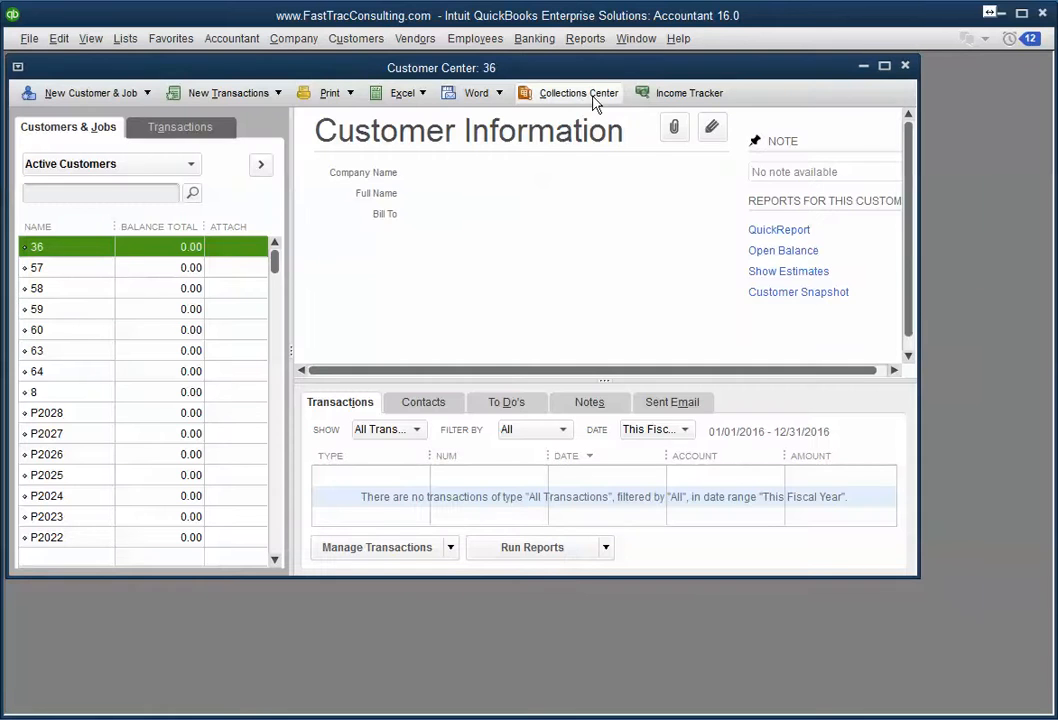
left_click(577, 92)
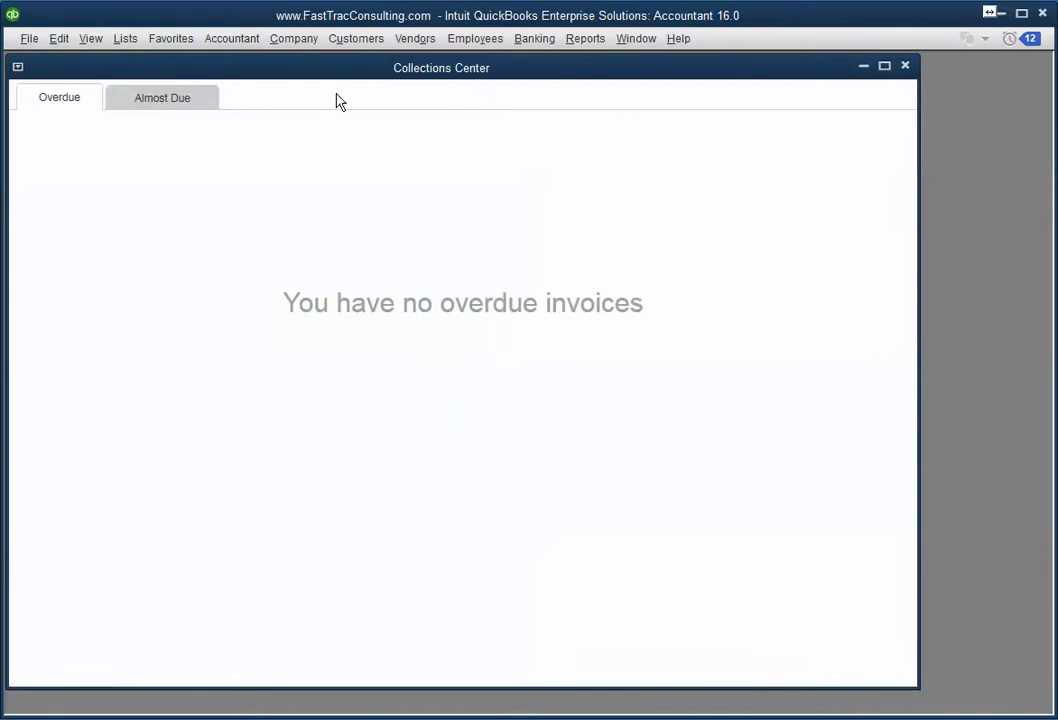
left_click(161, 97)
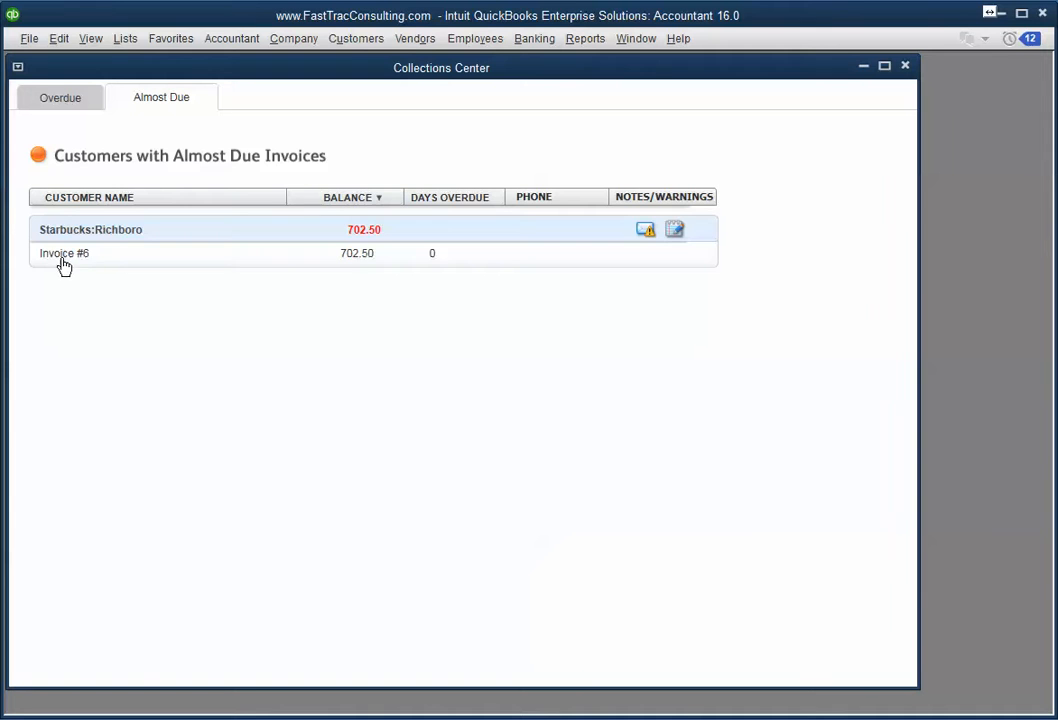
double_click(64, 253)
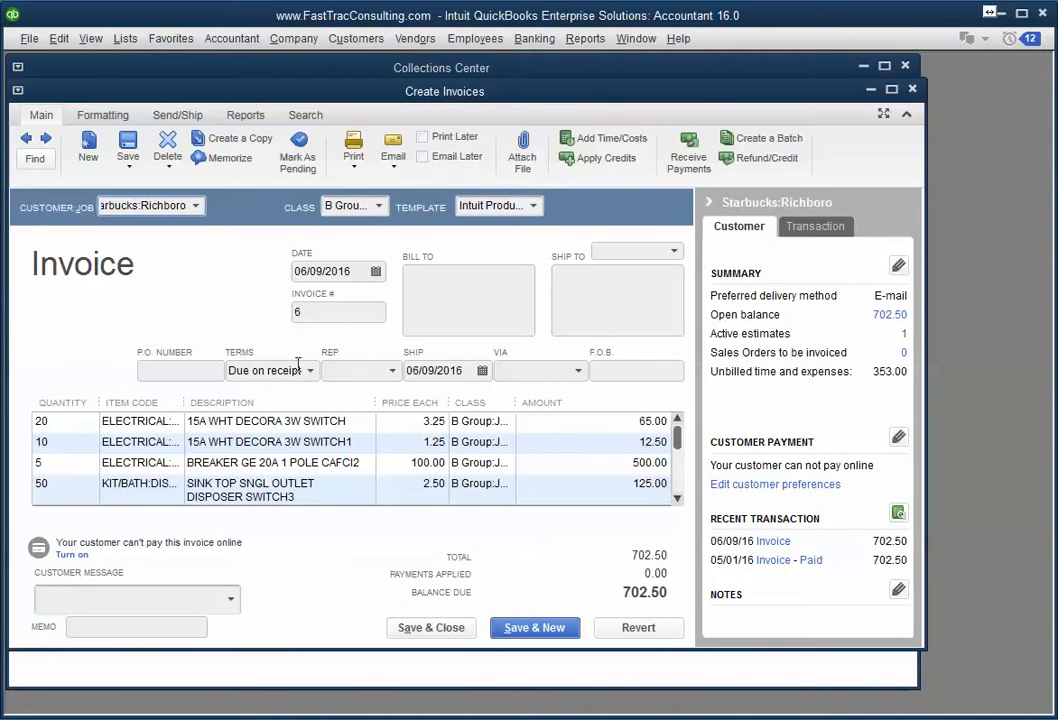
mouse_move(311, 378)
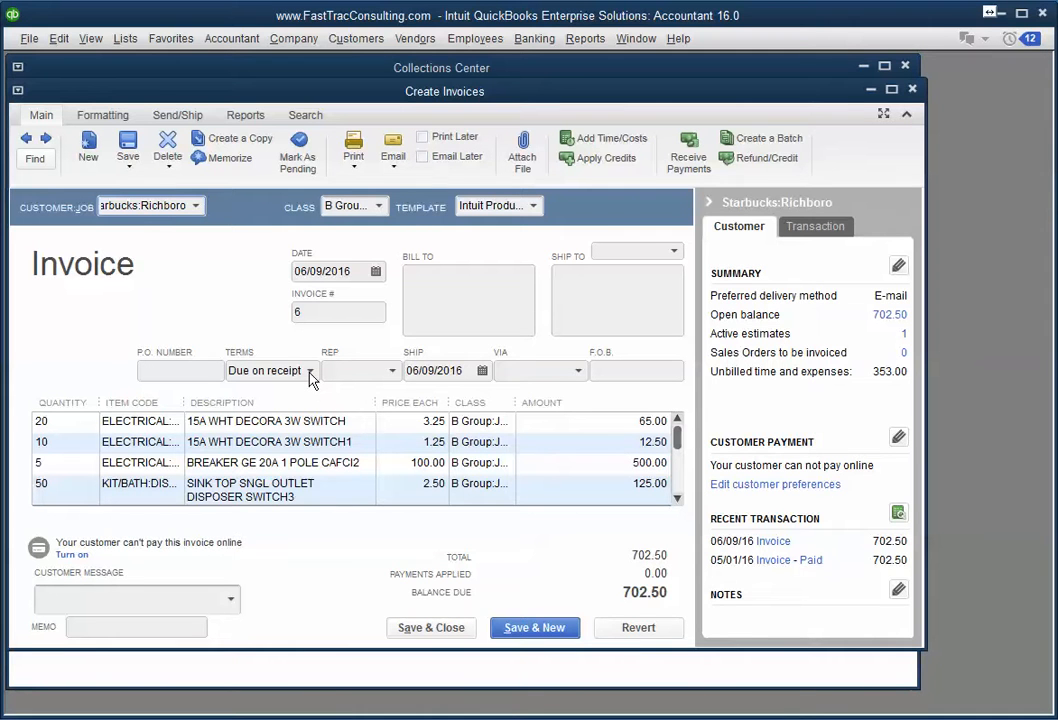
left_click(911, 88)
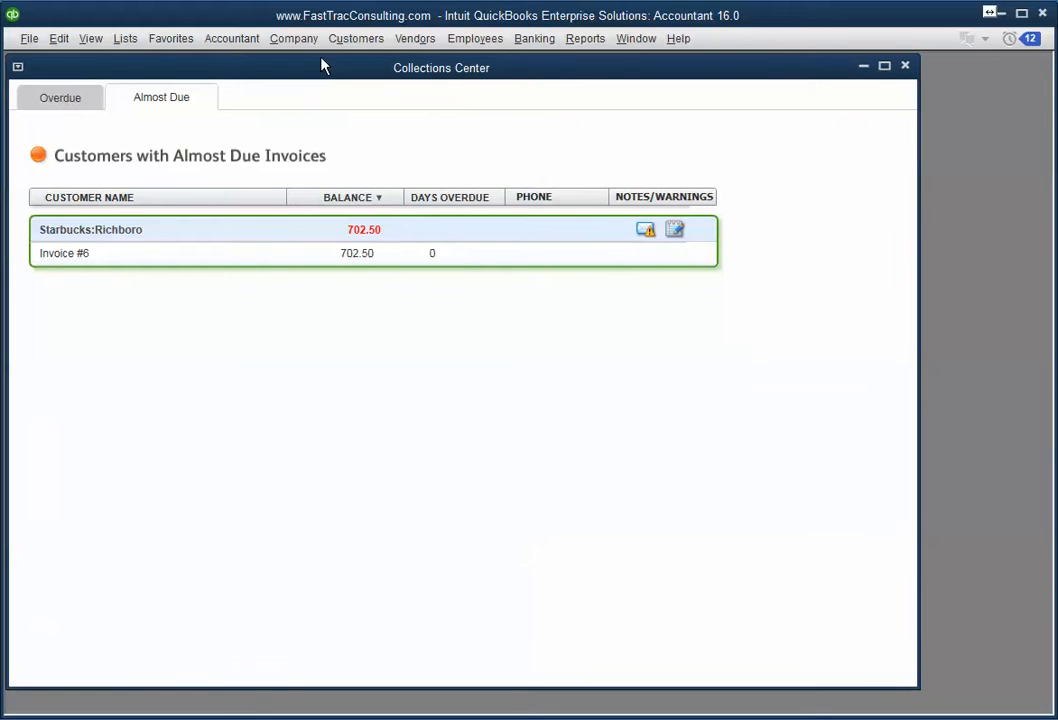
Maximize the Reminders list with Overdue Invoices expanded, showing Starbucks:Richboro invoice 6 (702.50).
left_click(293, 38)
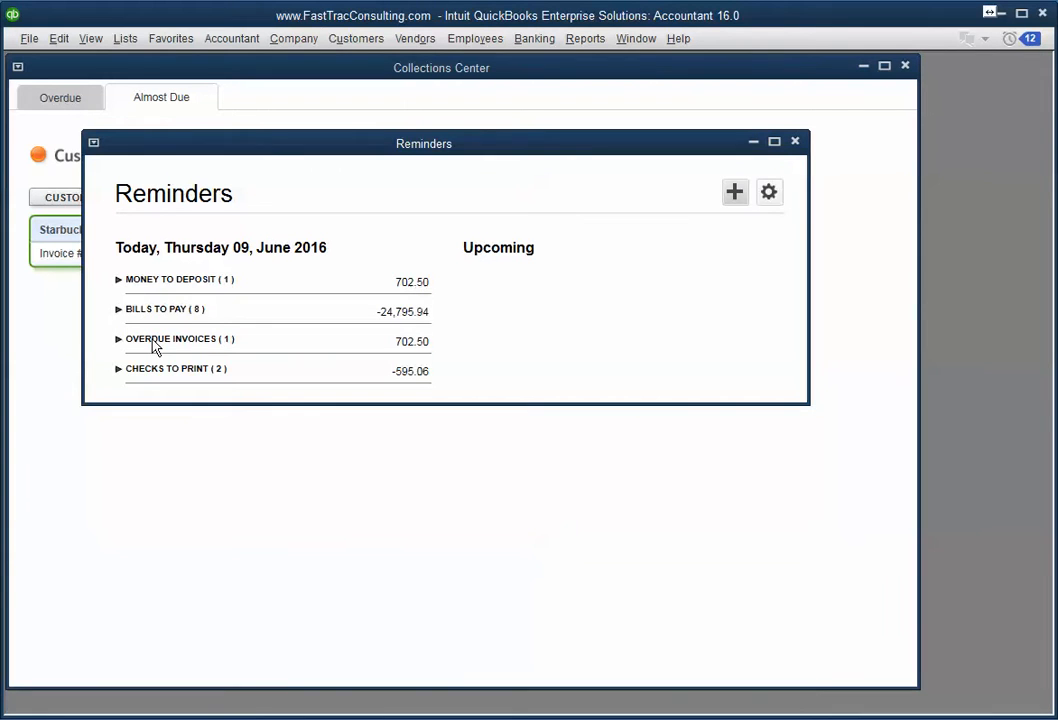
left_click(119, 339)
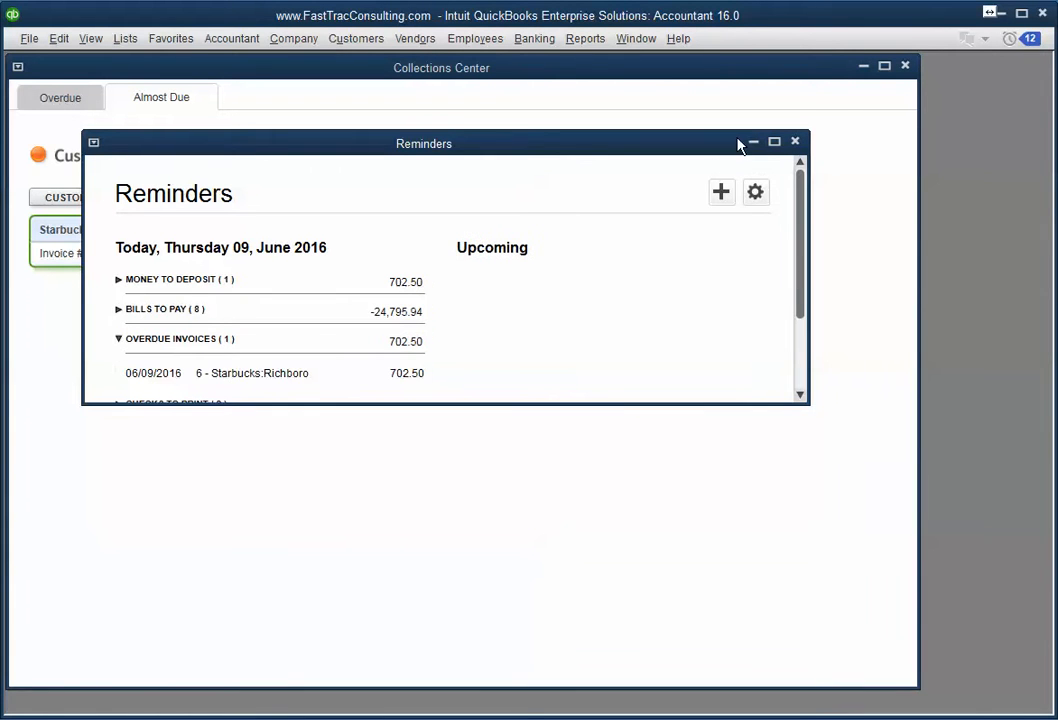
left_click(774, 141)
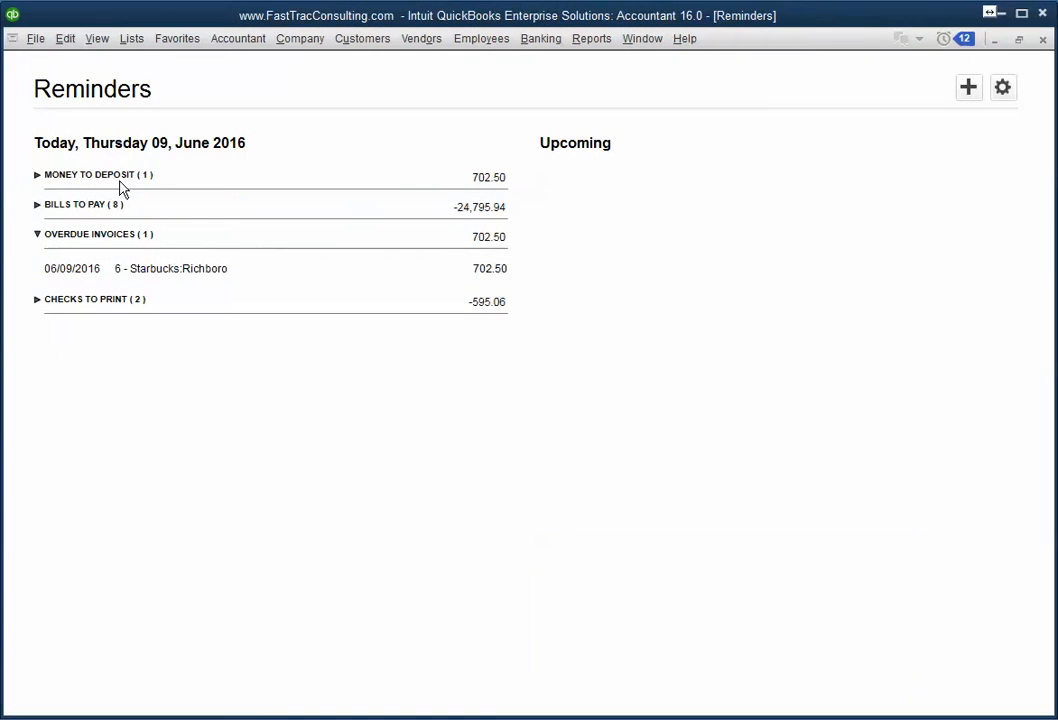
mouse_move(98, 278)
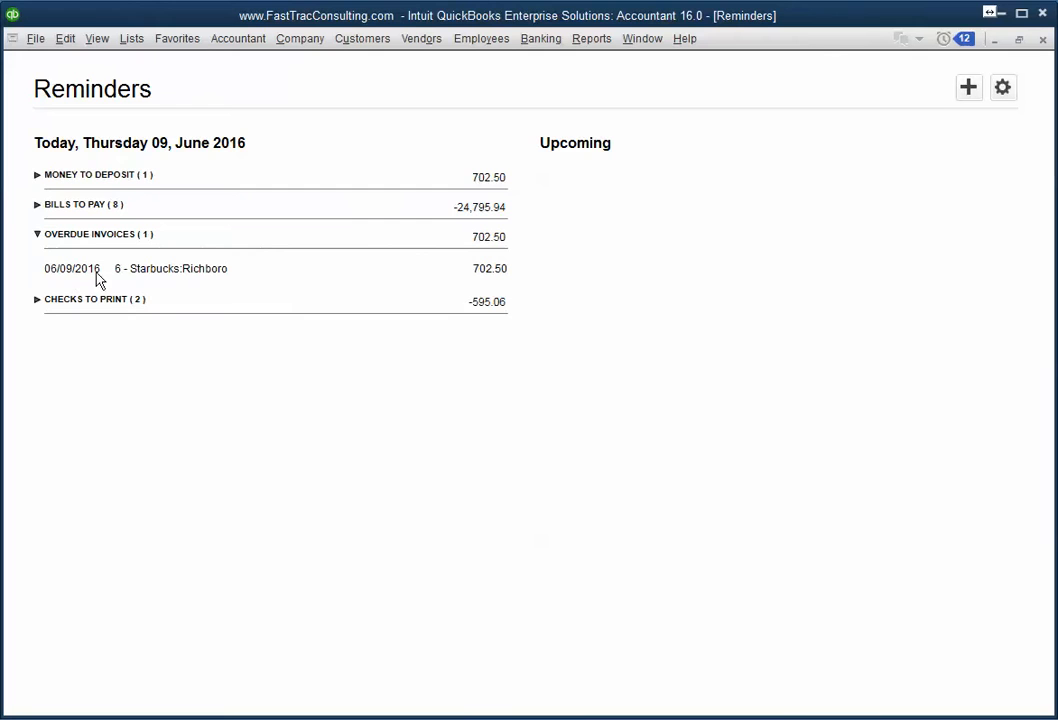
mouse_move(143, 277)
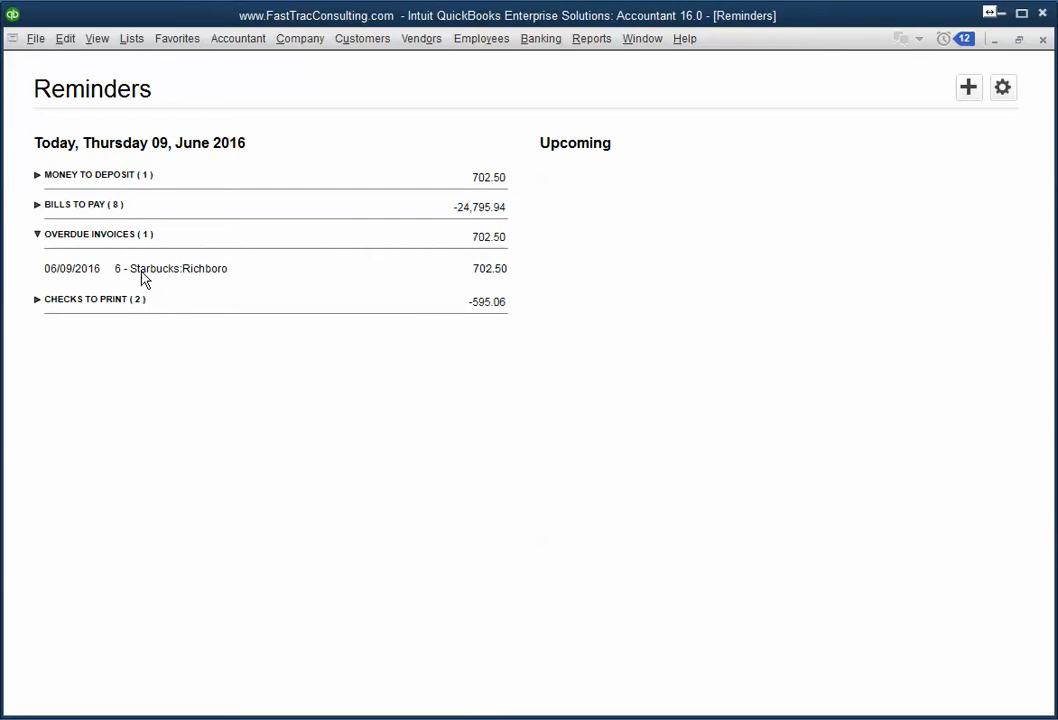
mouse_move(160, 216)
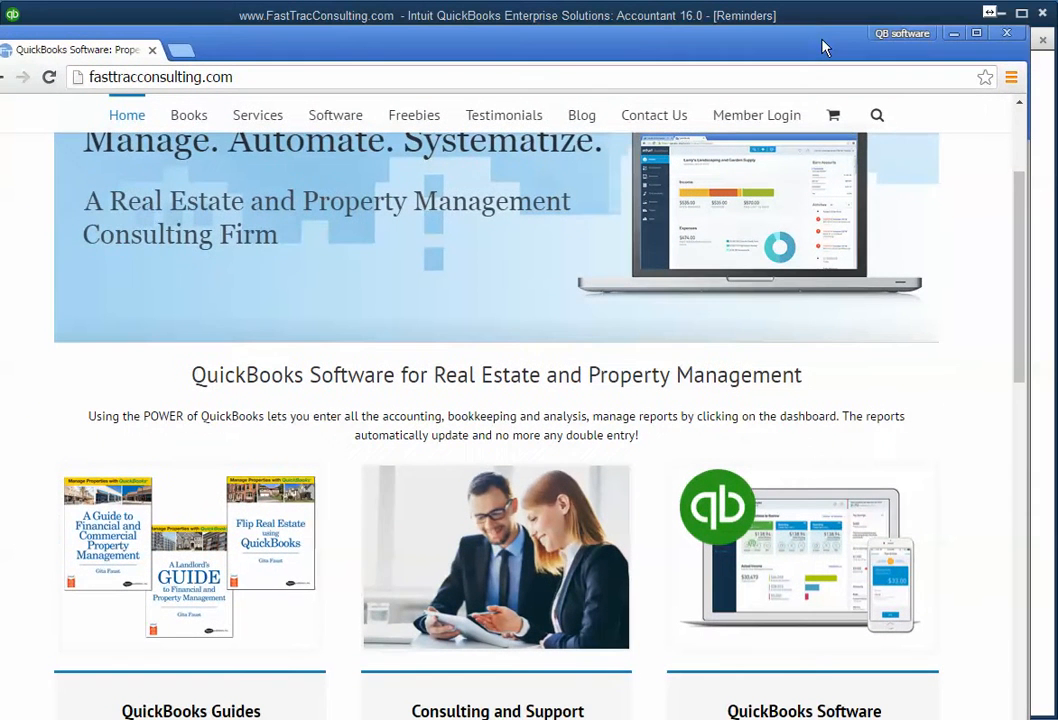
Scroll down the fasttracconsulting.com home page in Chrome.
scroll("down", 3)
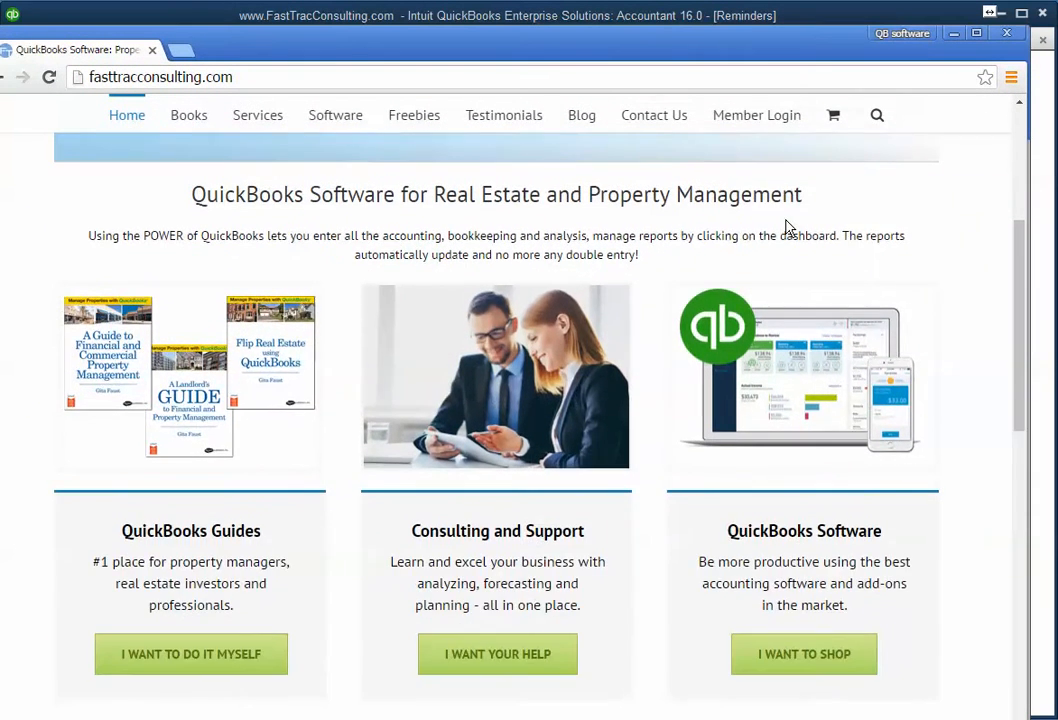